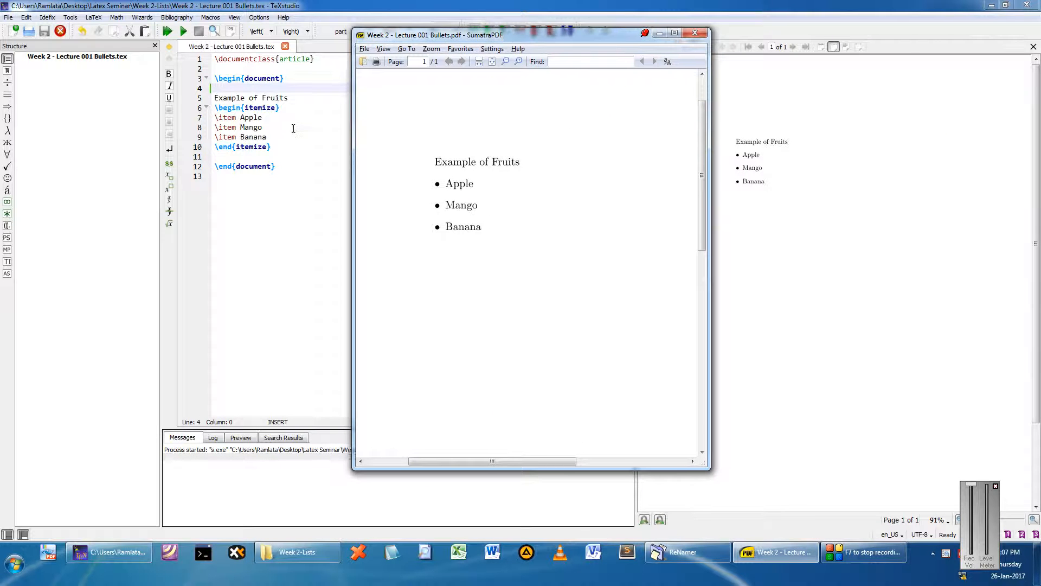
# Start a new blank line after the '\item Banana' entry in the bulleted list
pyautogui.click(292, 128)
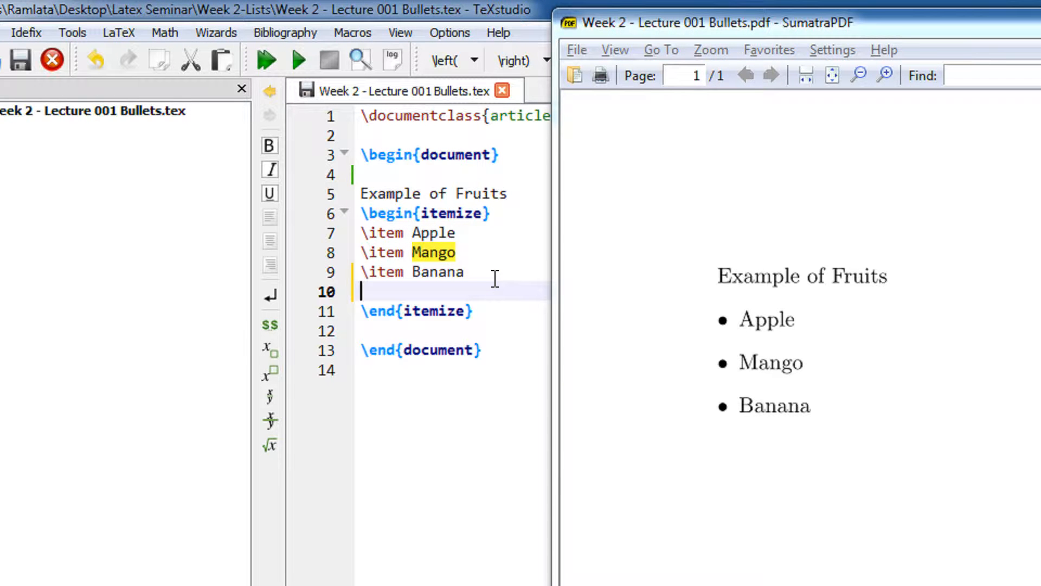
pyautogui.write('\\item Orange')
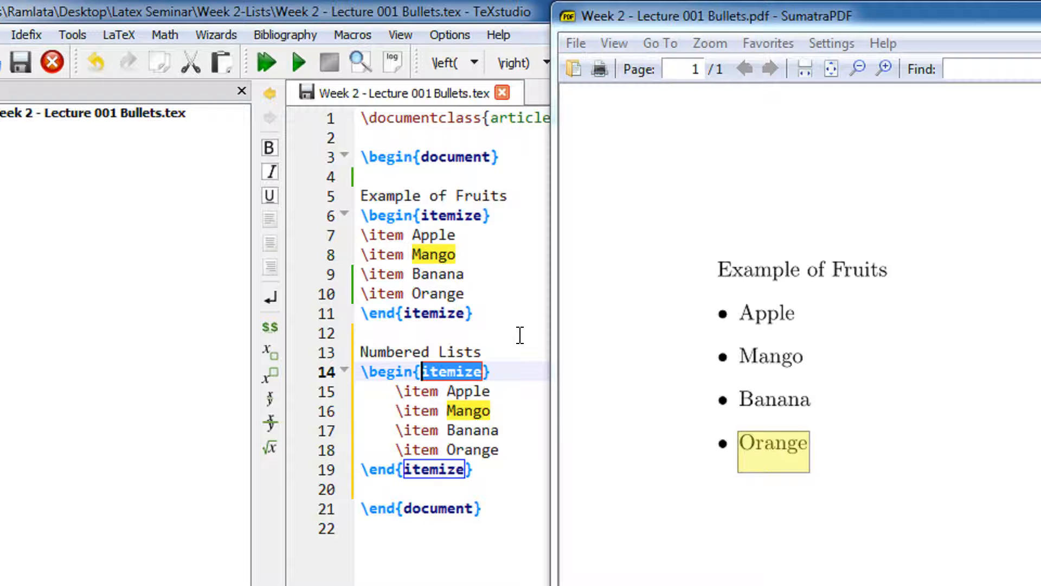
# Switch the copied 'Numbered Lists' block to enumerate and build to view the numbered list in the PDF
pyautogui.write('enumerate')
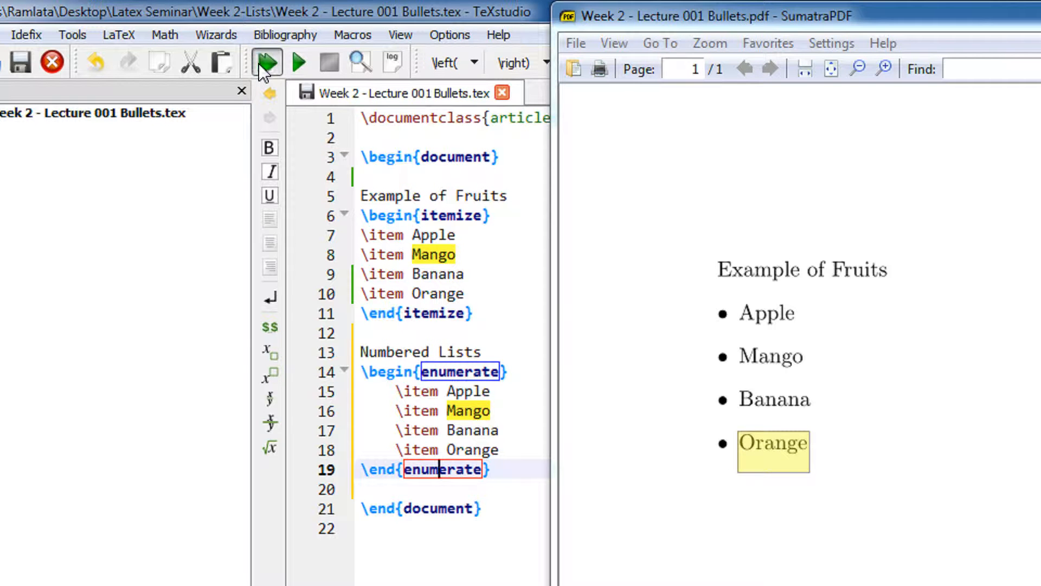
pyautogui.click(264, 61)
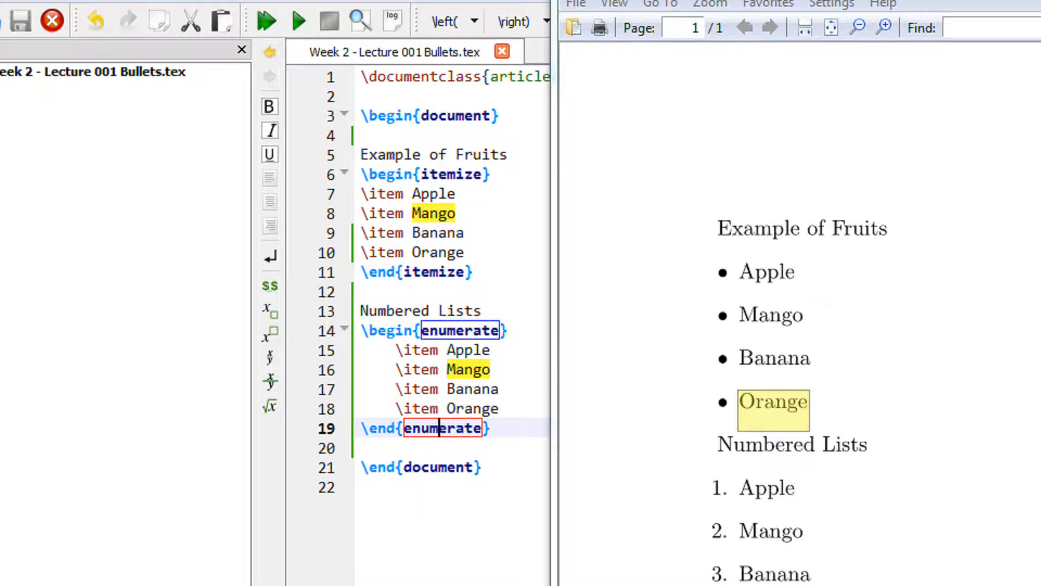